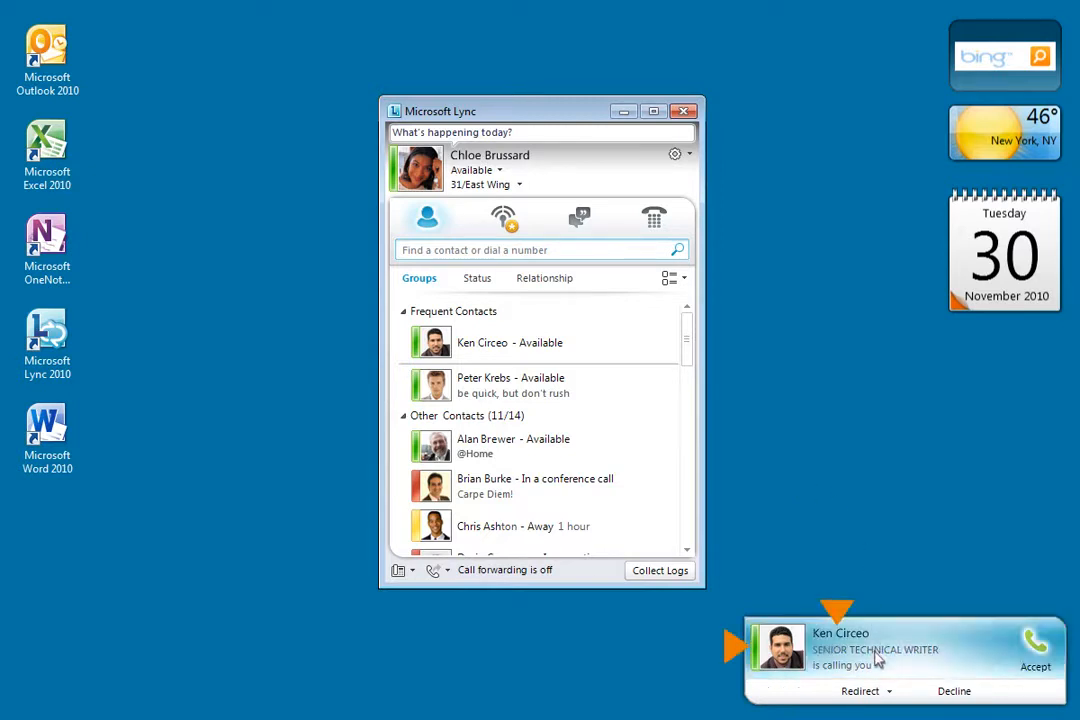
click(1036, 650)
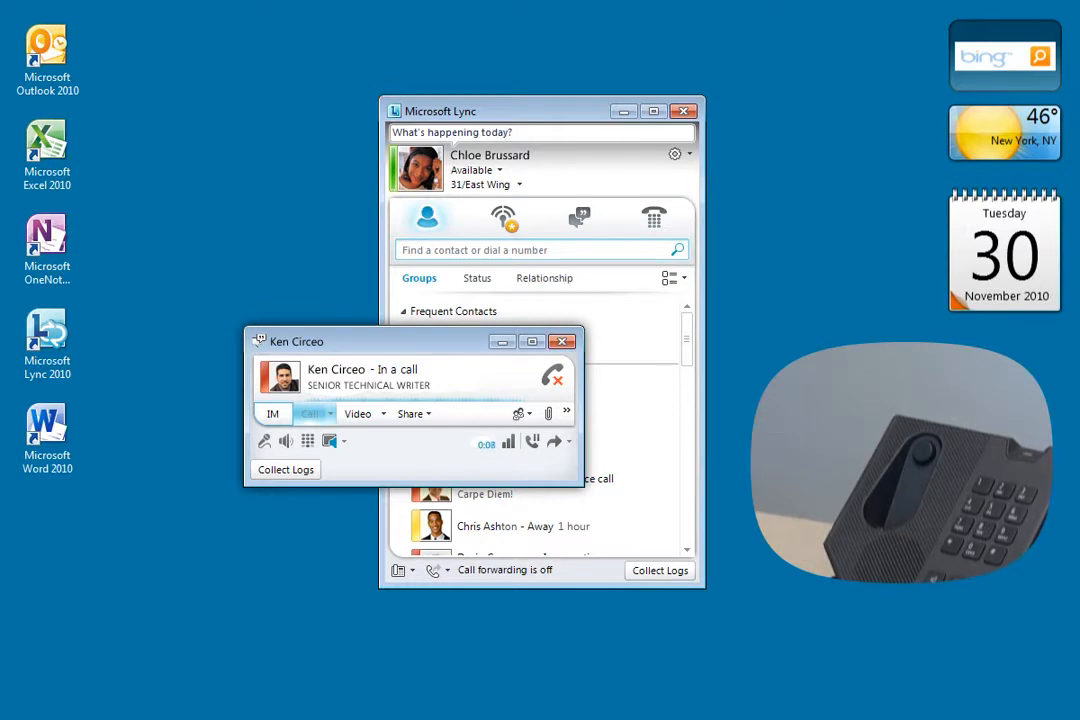
click(552, 376)
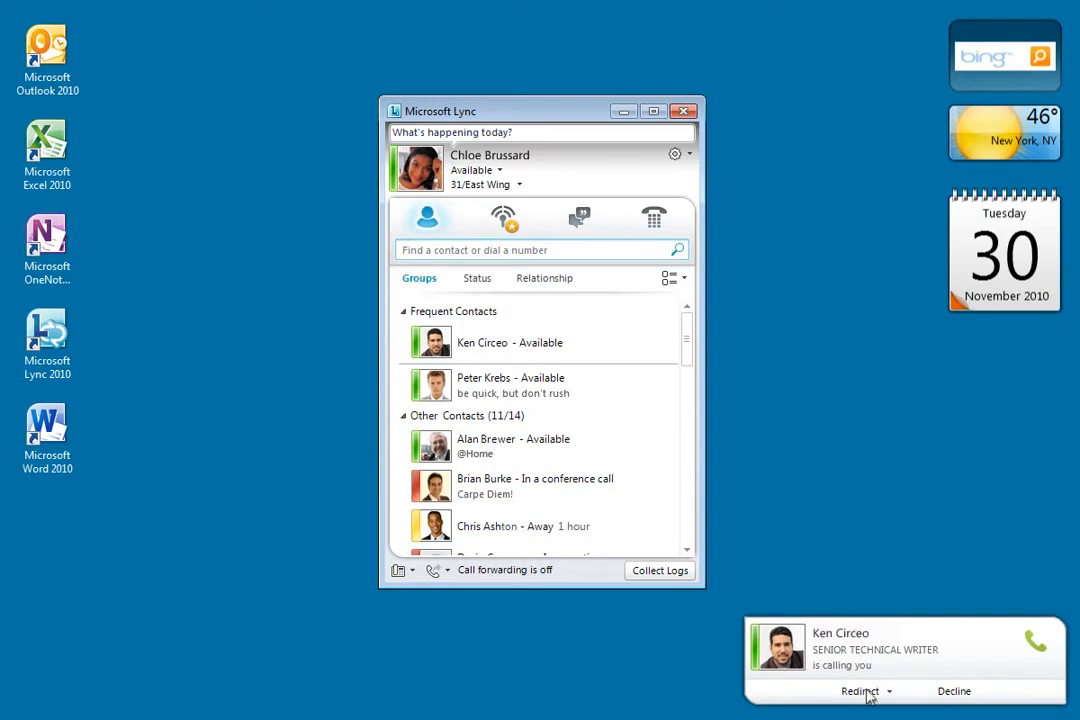
click(860, 692)
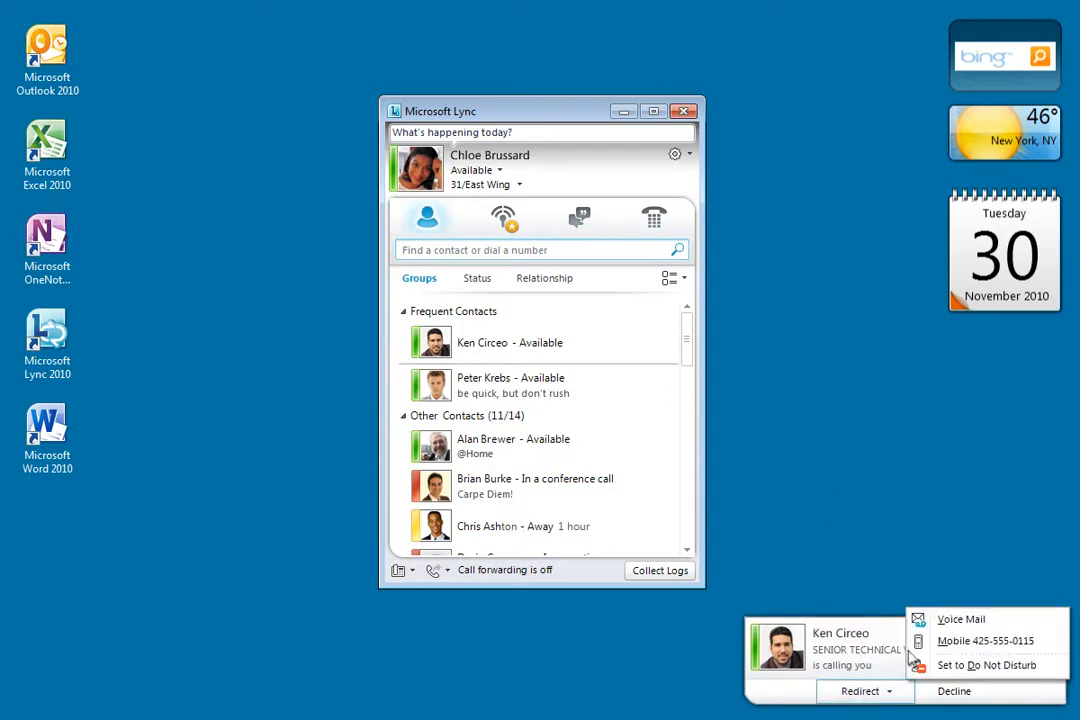
click(960, 620)
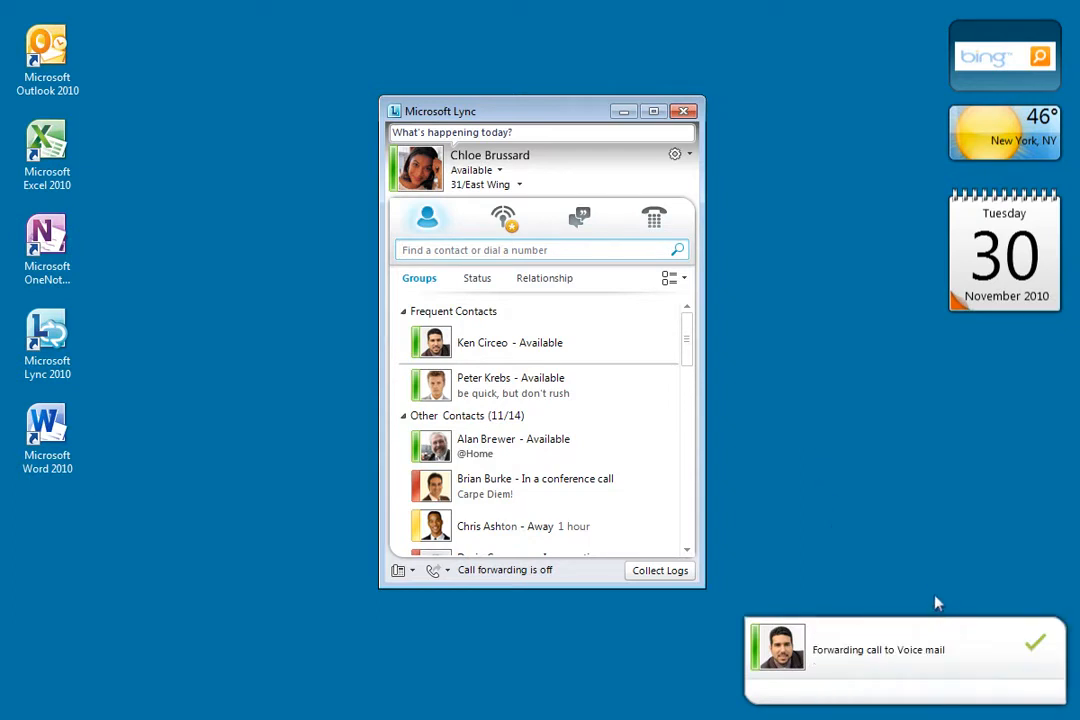
mouse_move(930, 590)
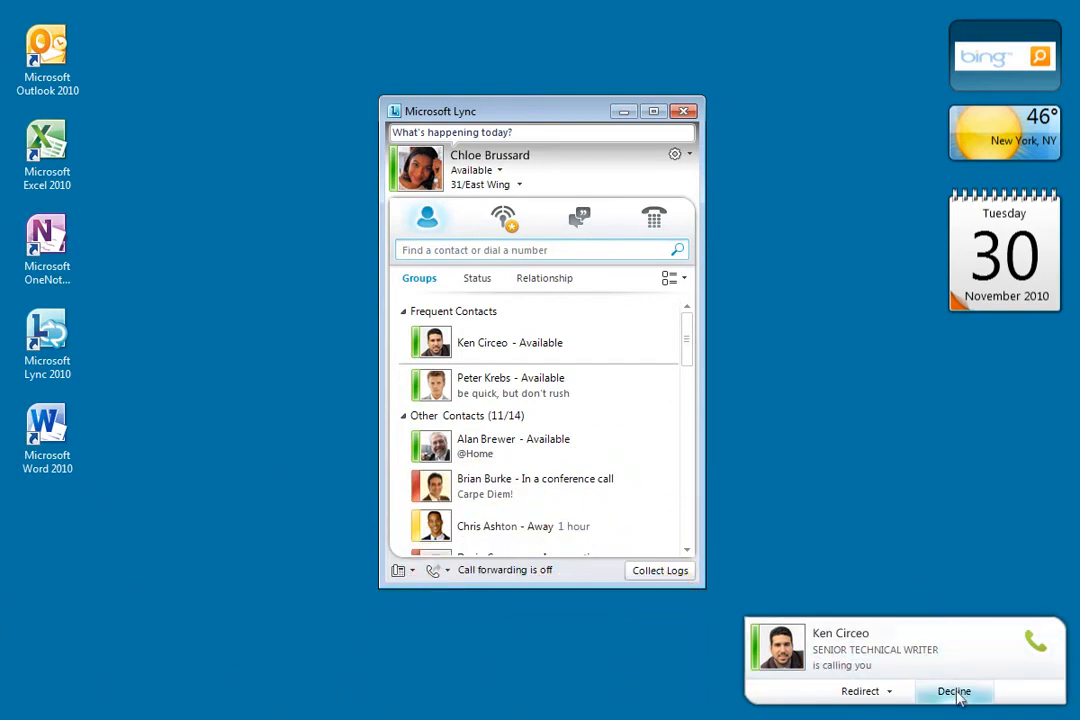
click(952, 692)
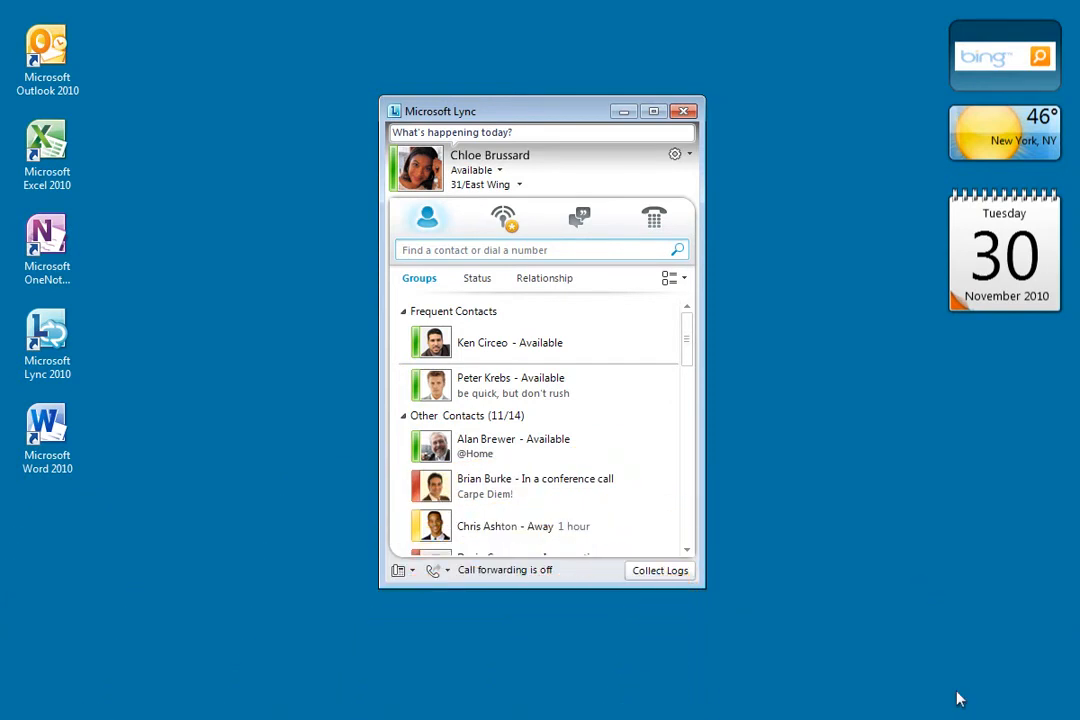